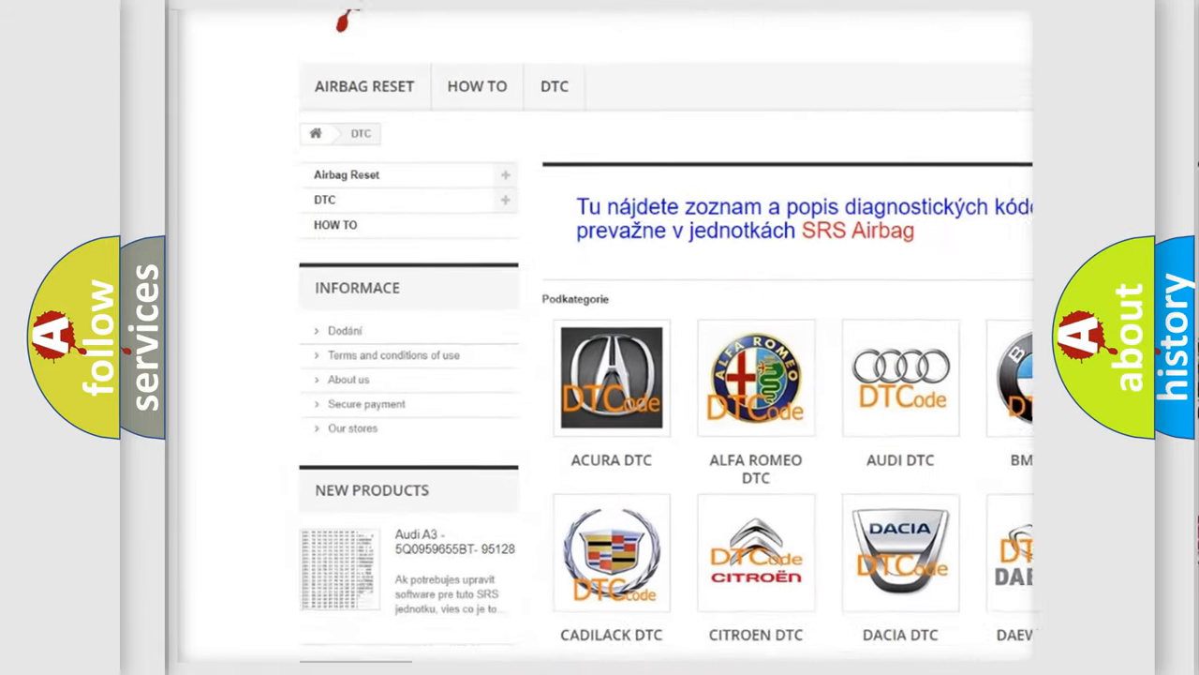
Step: Reveal the P1609 card's code, accident-detection definition, description and cause: check damage, reset ECU
{"action": "scroll", "scroll_direction": "down", "scroll_amount": 3}
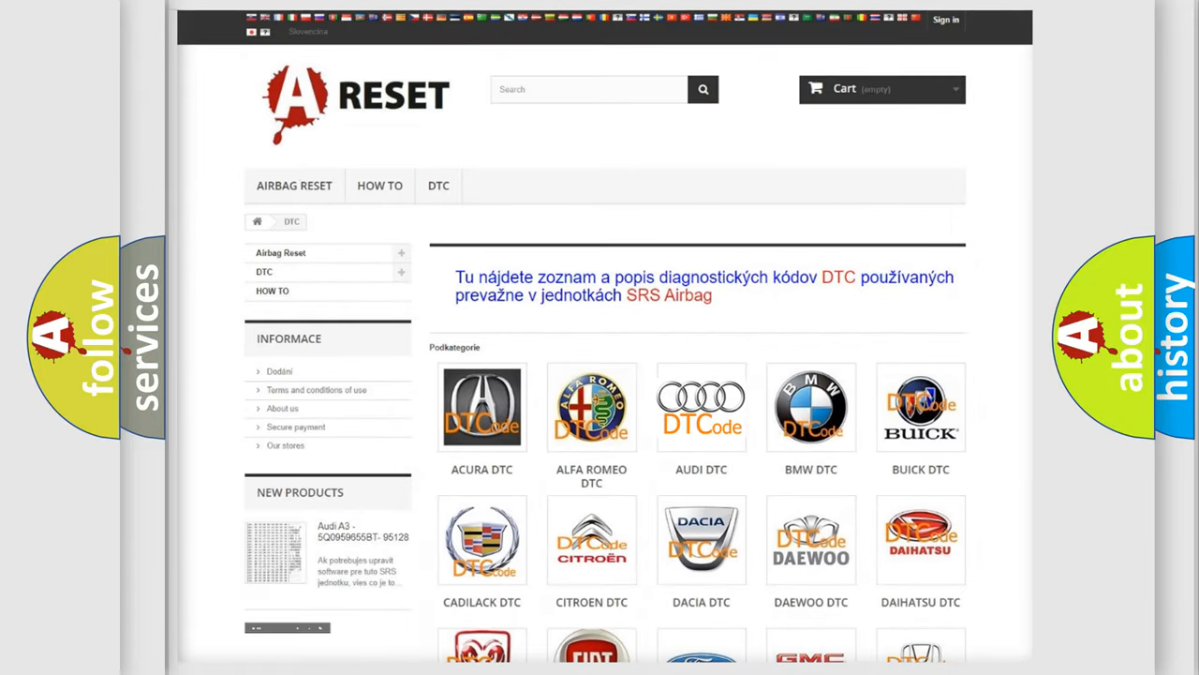
{"action": "left_click", "coordinate": [701, 407]}
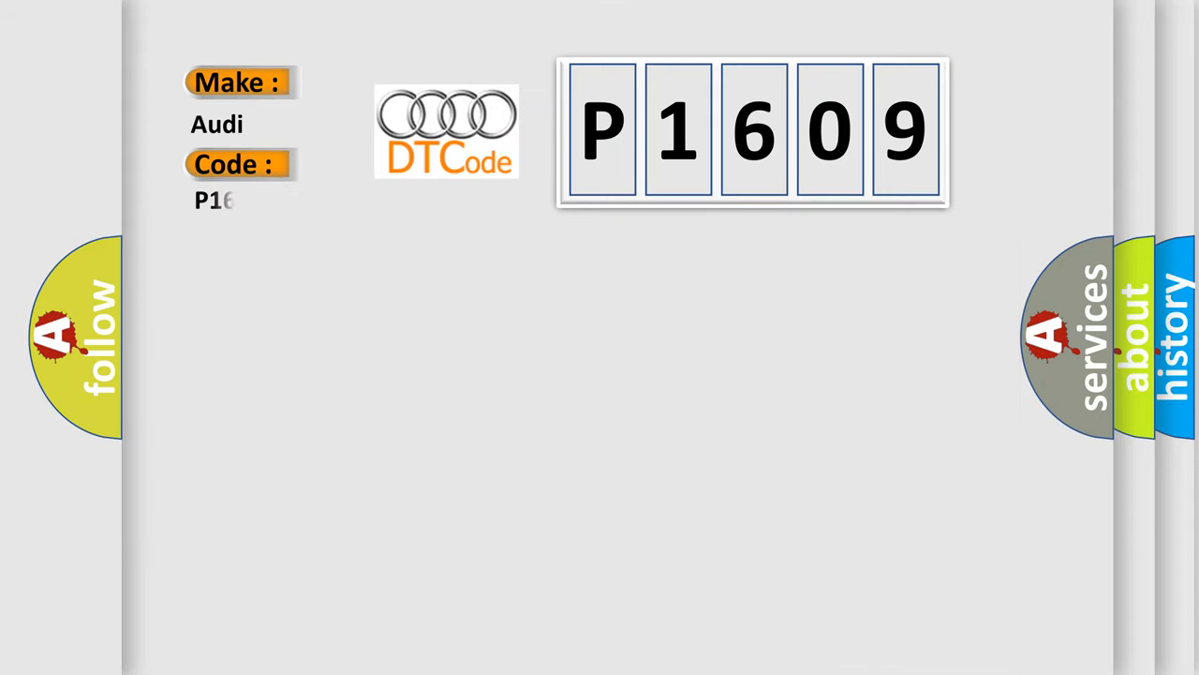
{"action": "type", "text": "609"}
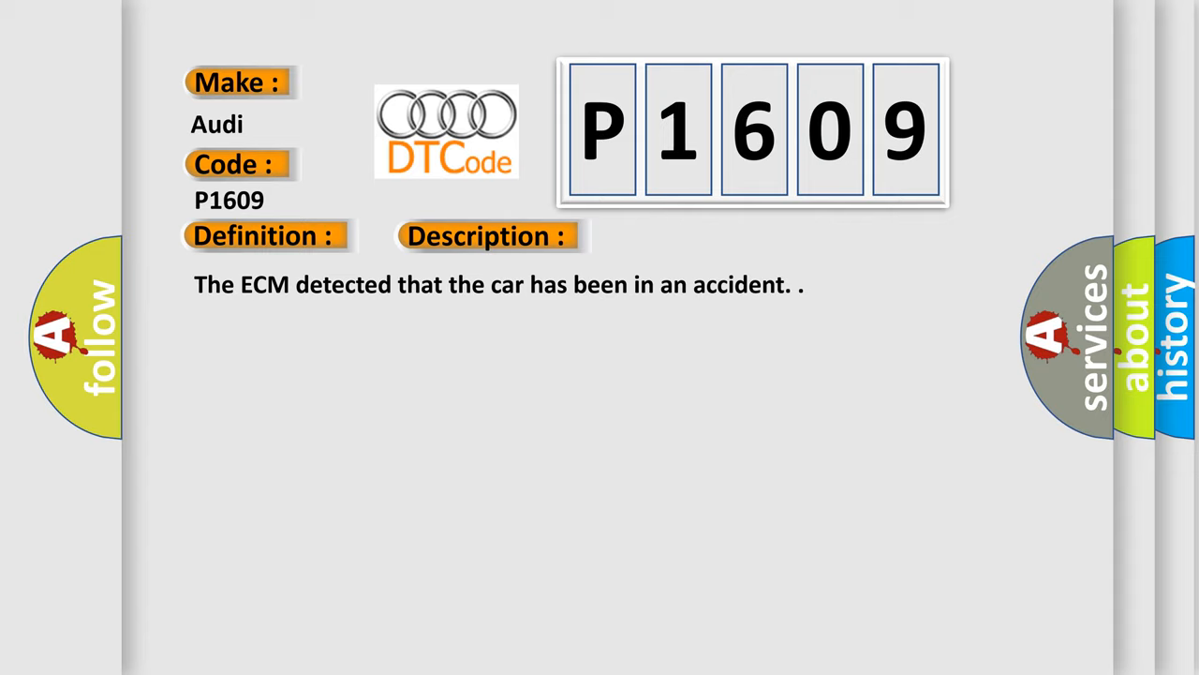
{"action": "left_click", "coordinate": [690, 236]}
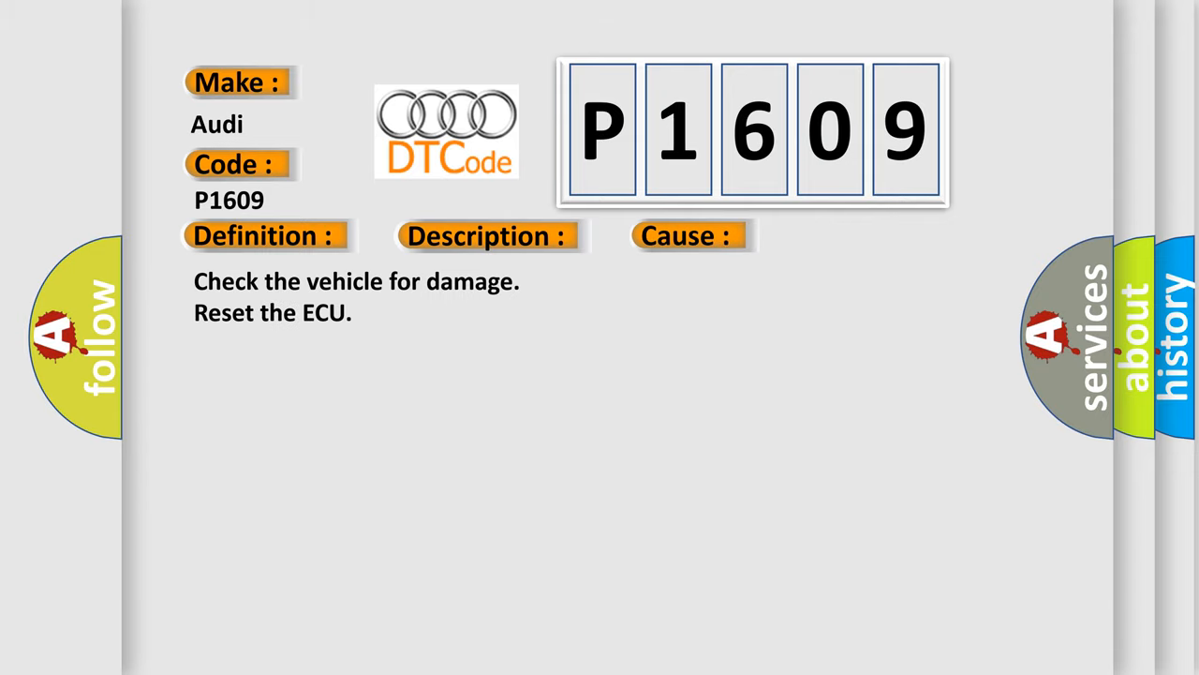